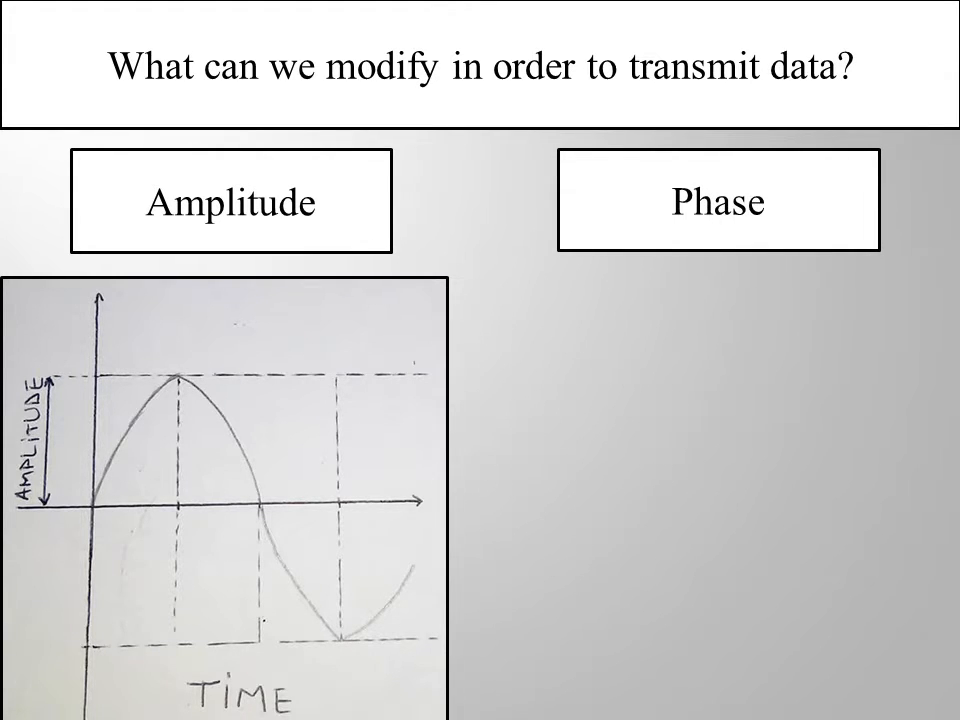
# Advance the slide animation to show the phase-shift sketch beside the amplitude sketch.
pyautogui.click(718, 204)
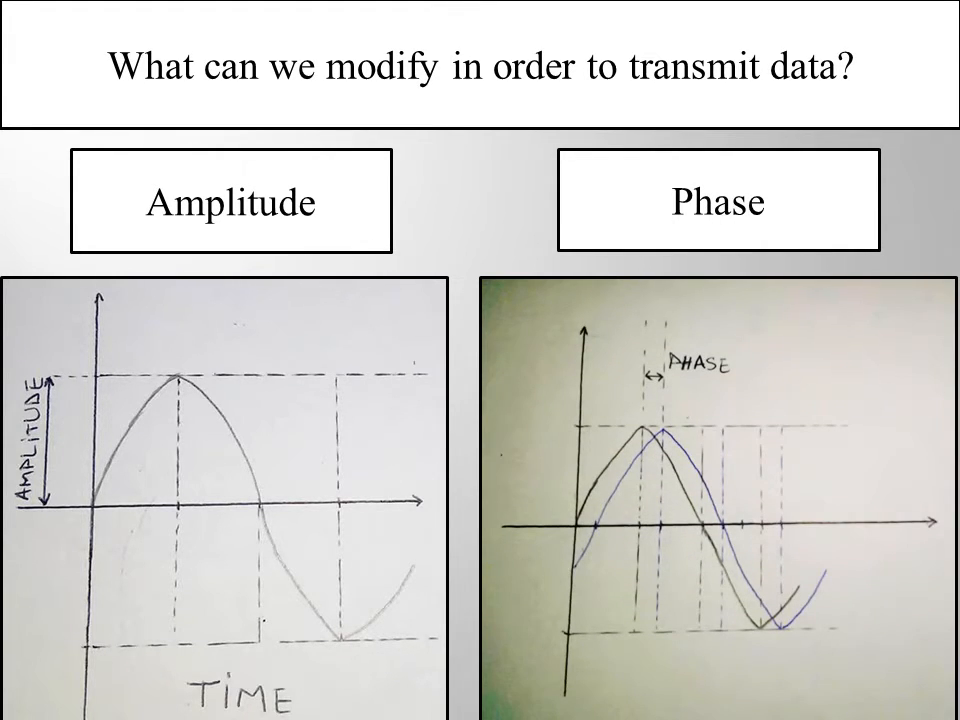